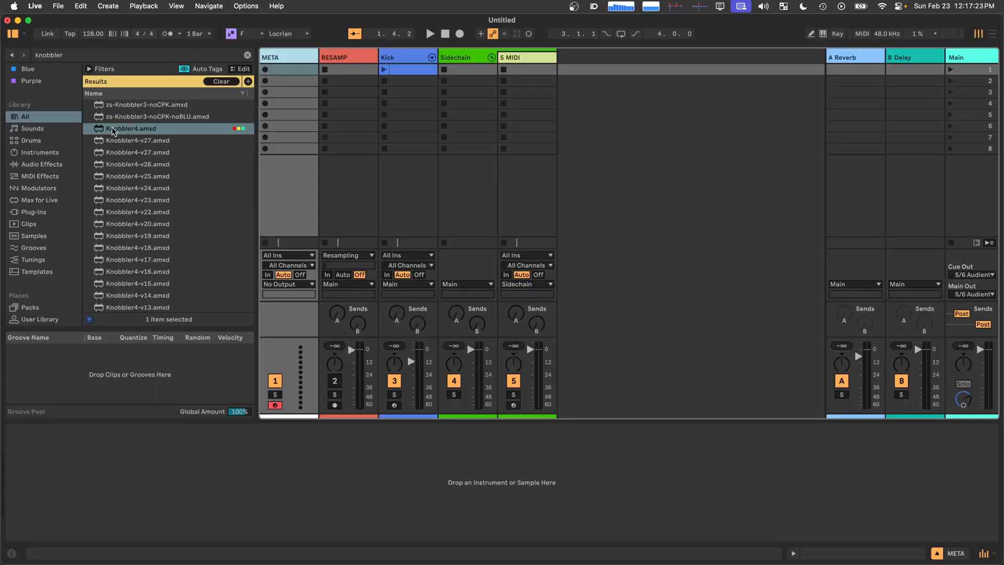
# Load the Knobbler4.amxd device from the browser results onto the META track.
pyautogui.doubleClick(132, 127)
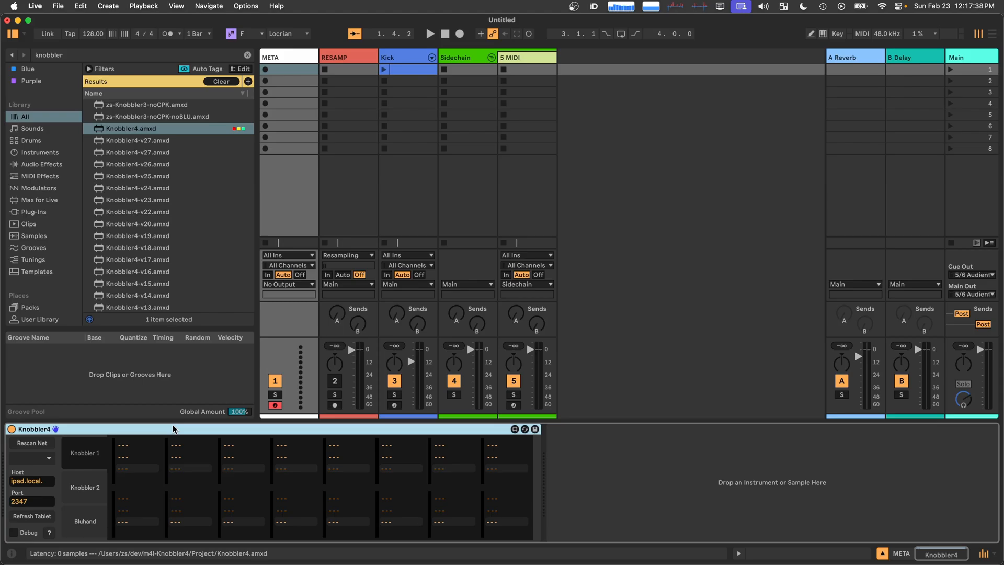
pyautogui.moveTo(124, 167)
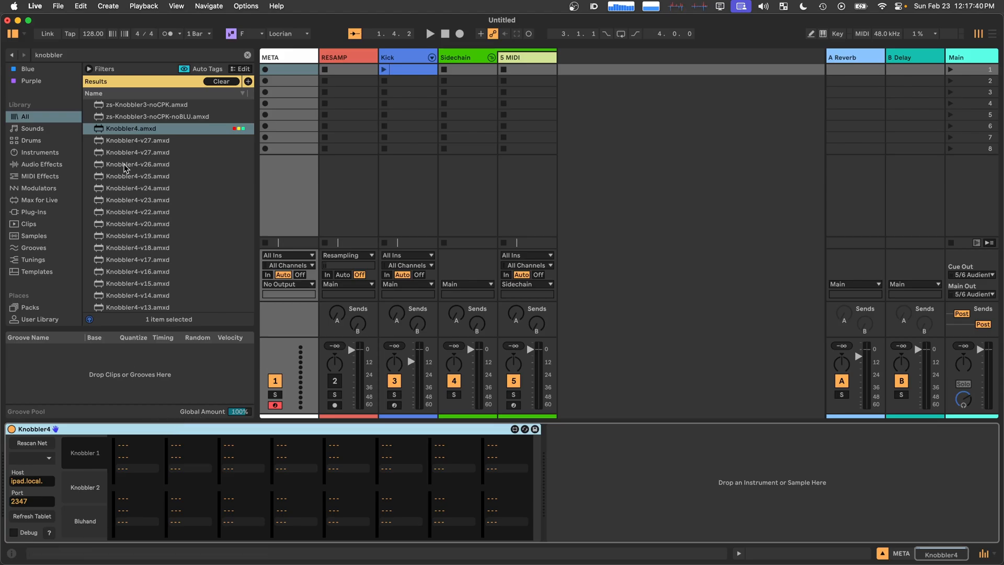
pyautogui.moveTo(23, 471)
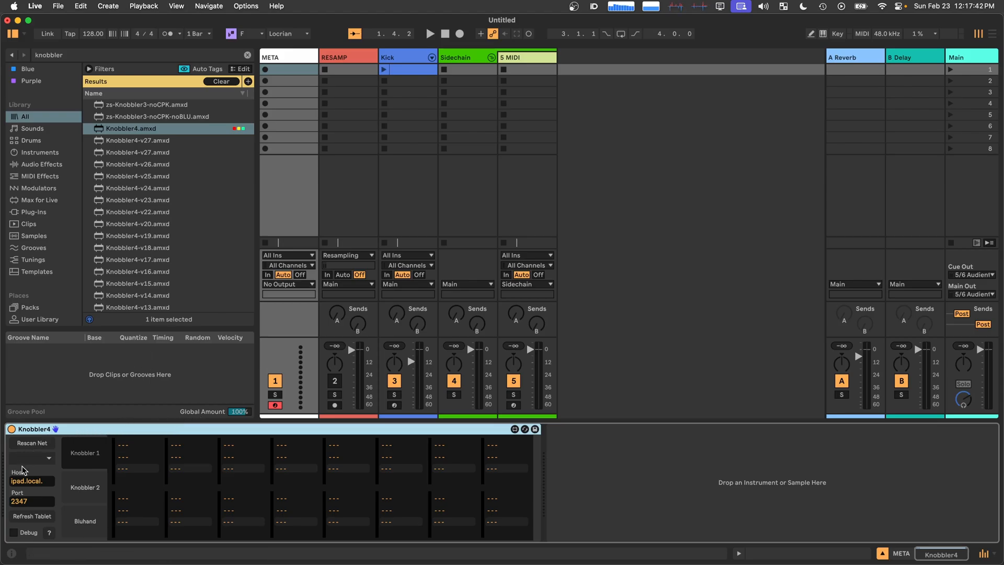